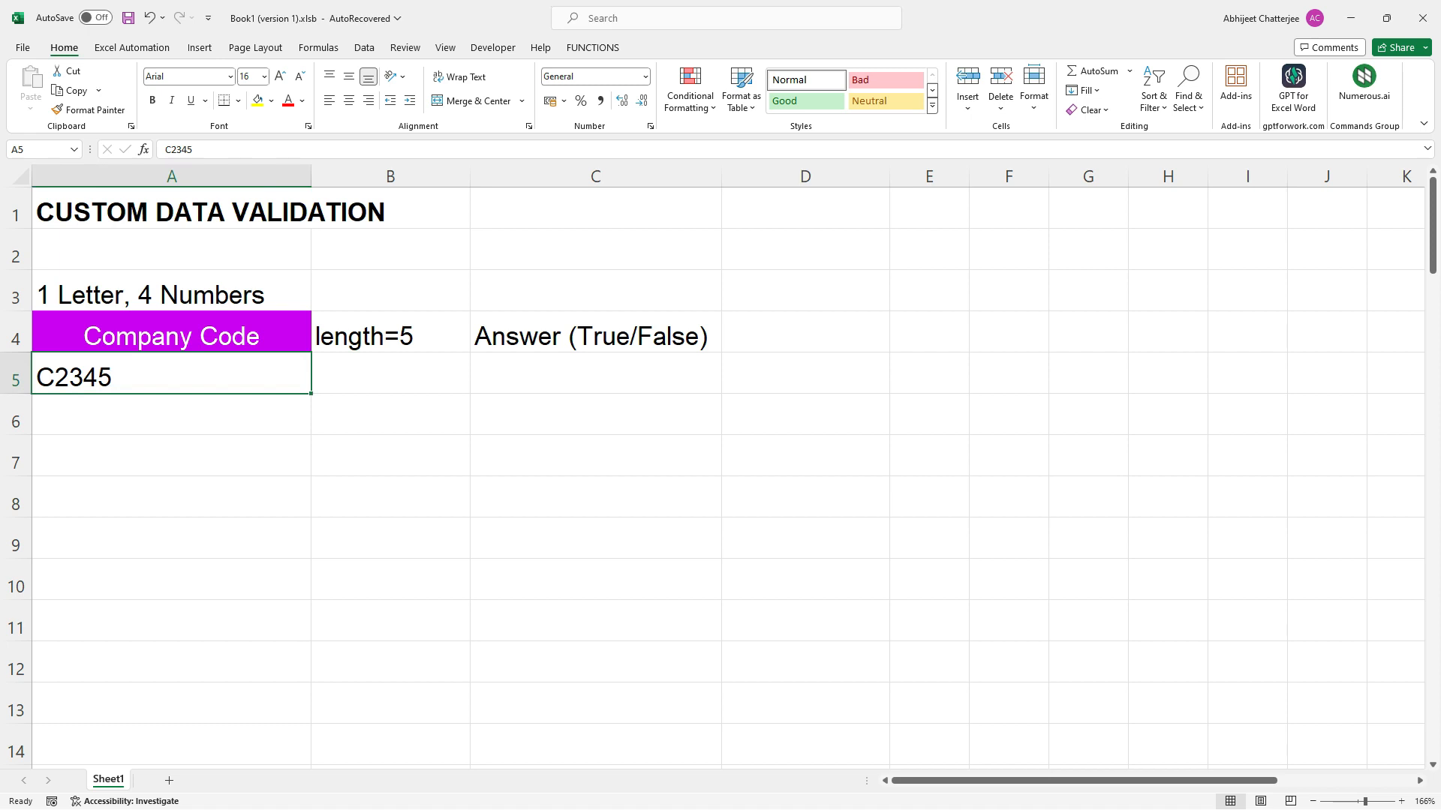
- Enter =LEN(A5) in B5 so it shows 5 for code C2345
click(390, 371)
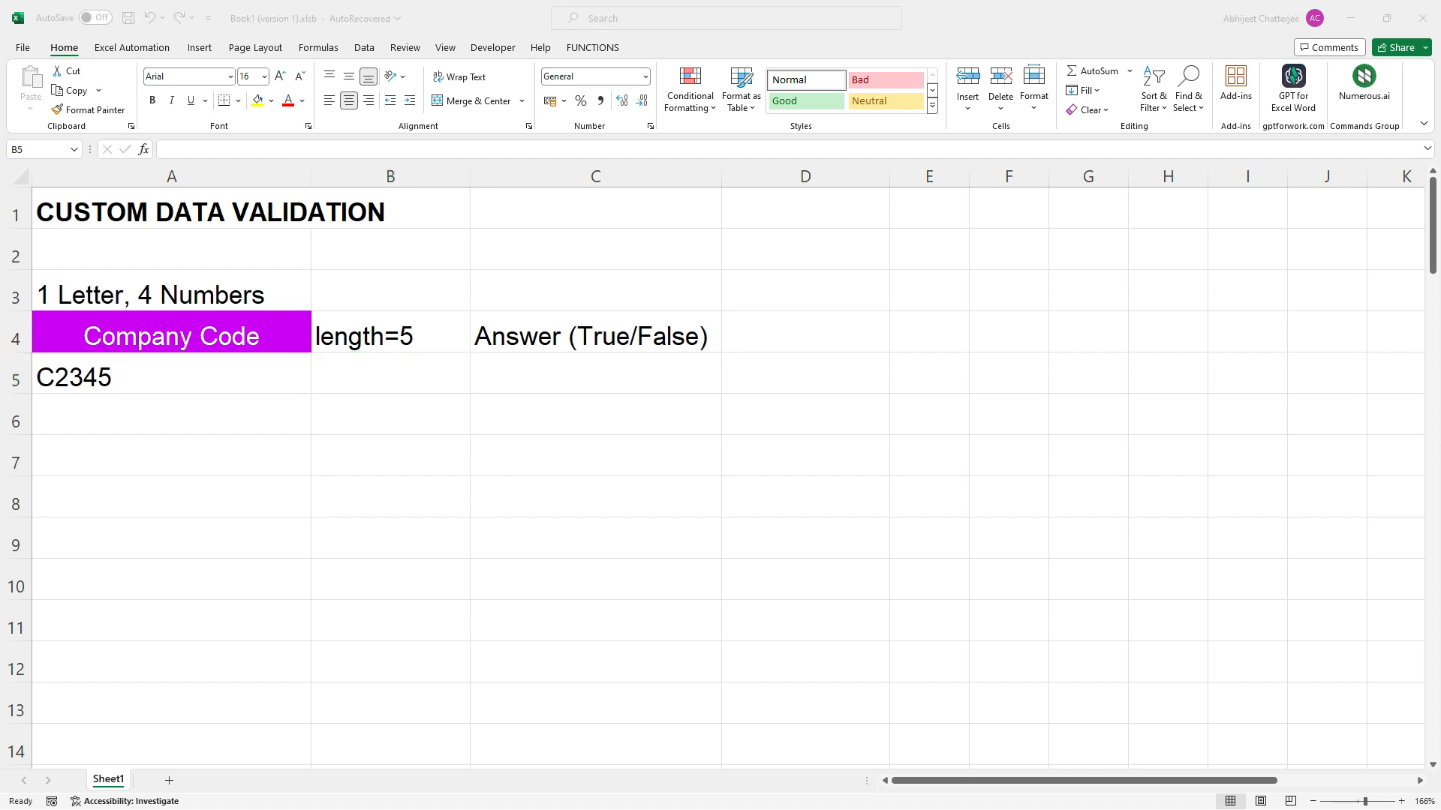
text(=)
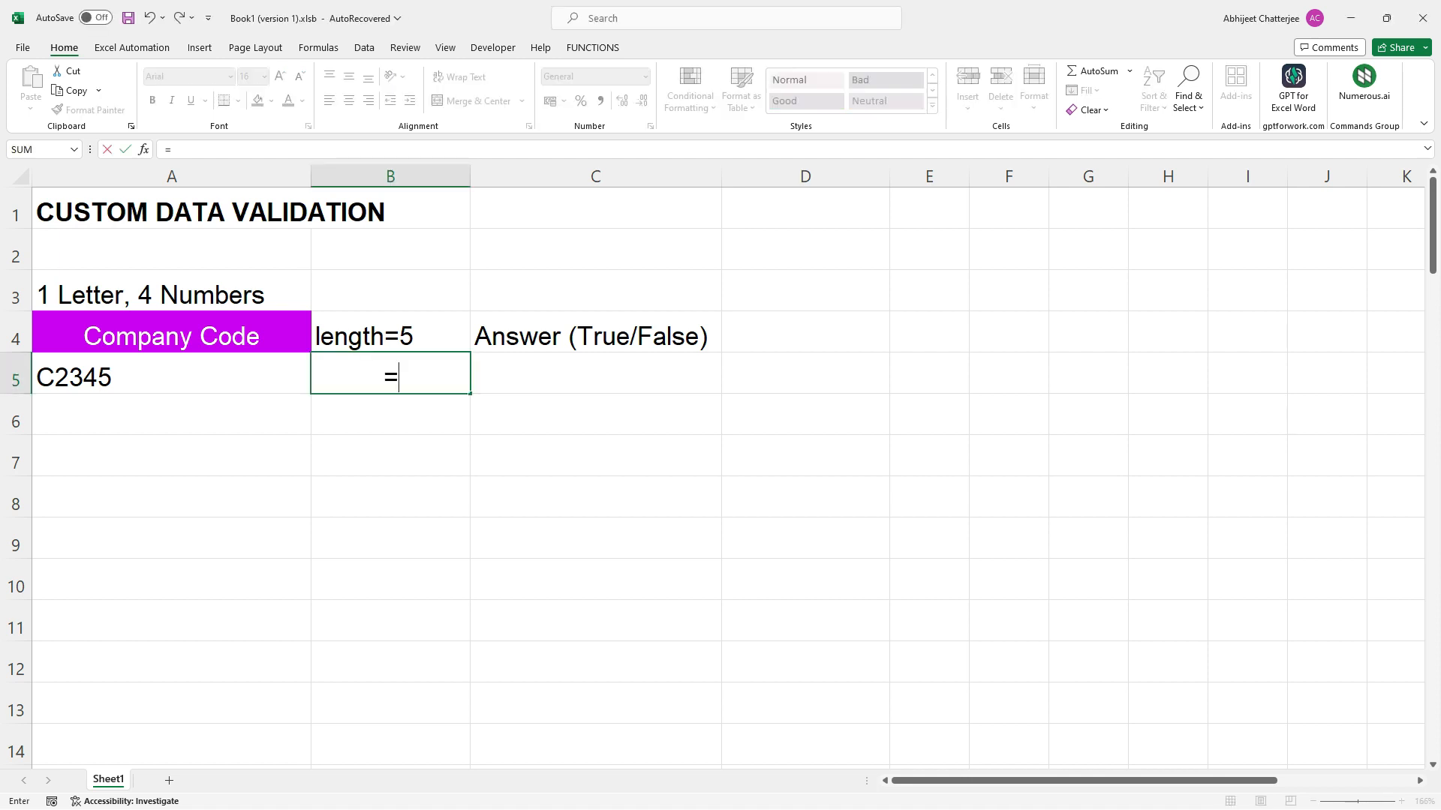
text(len(A5)
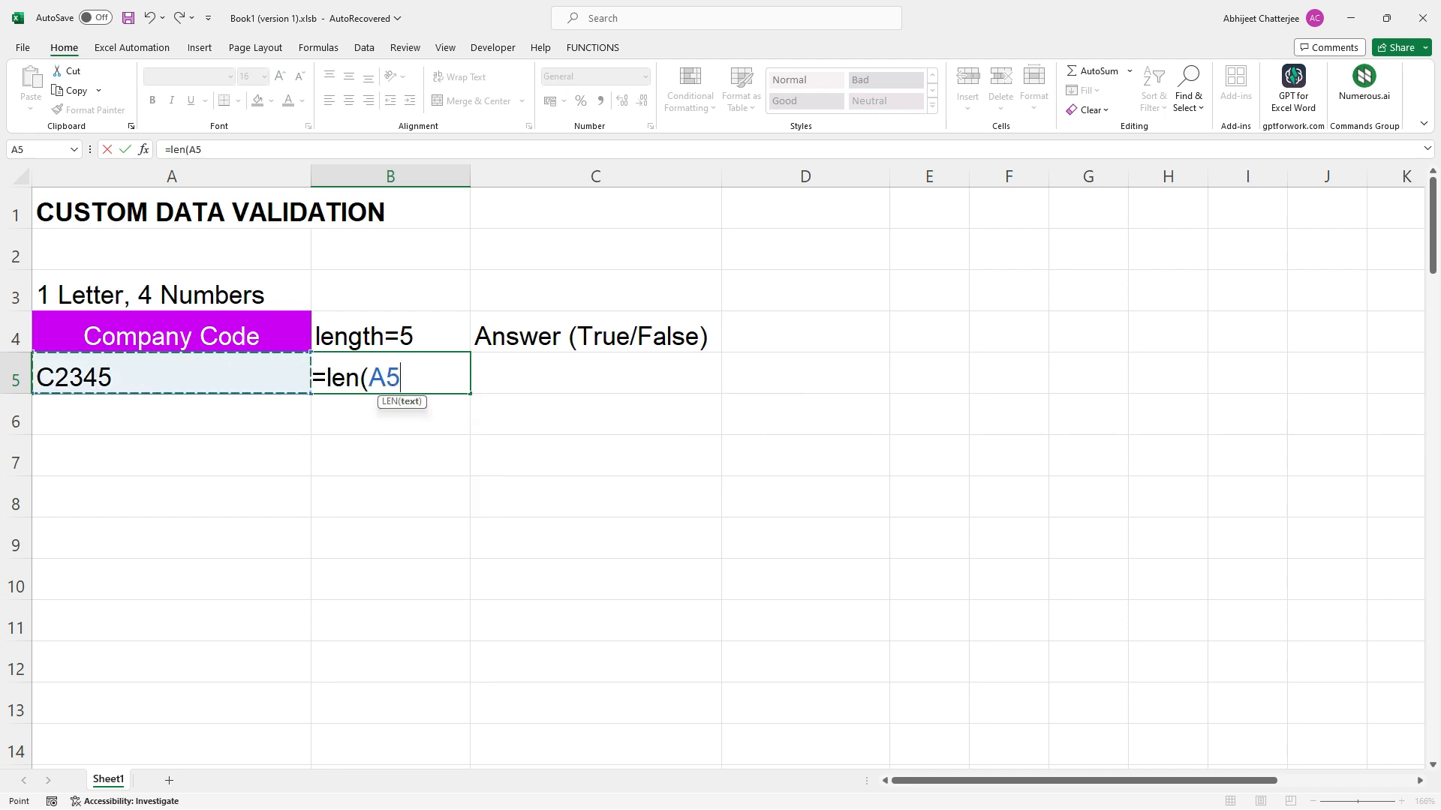
text())
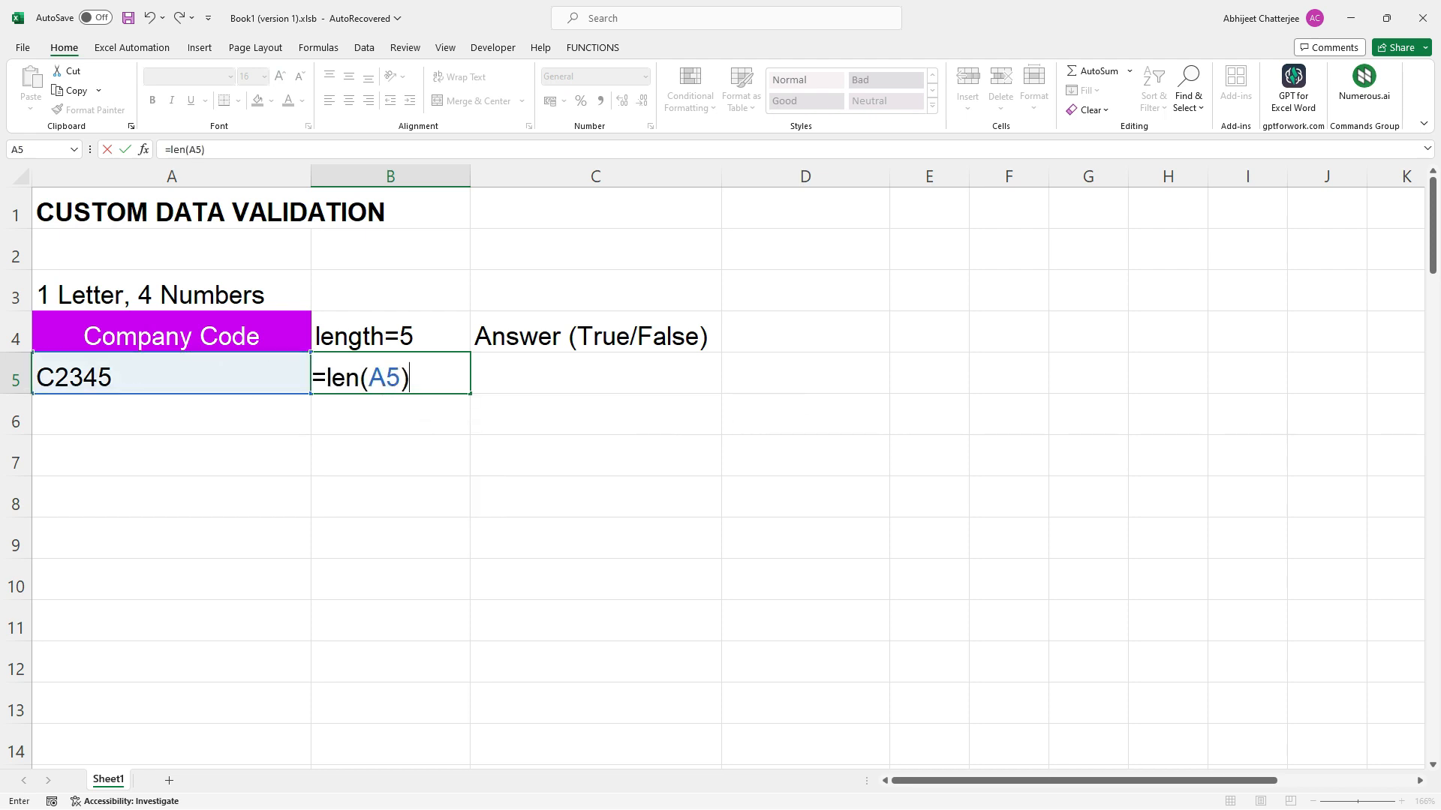
key(Enter)
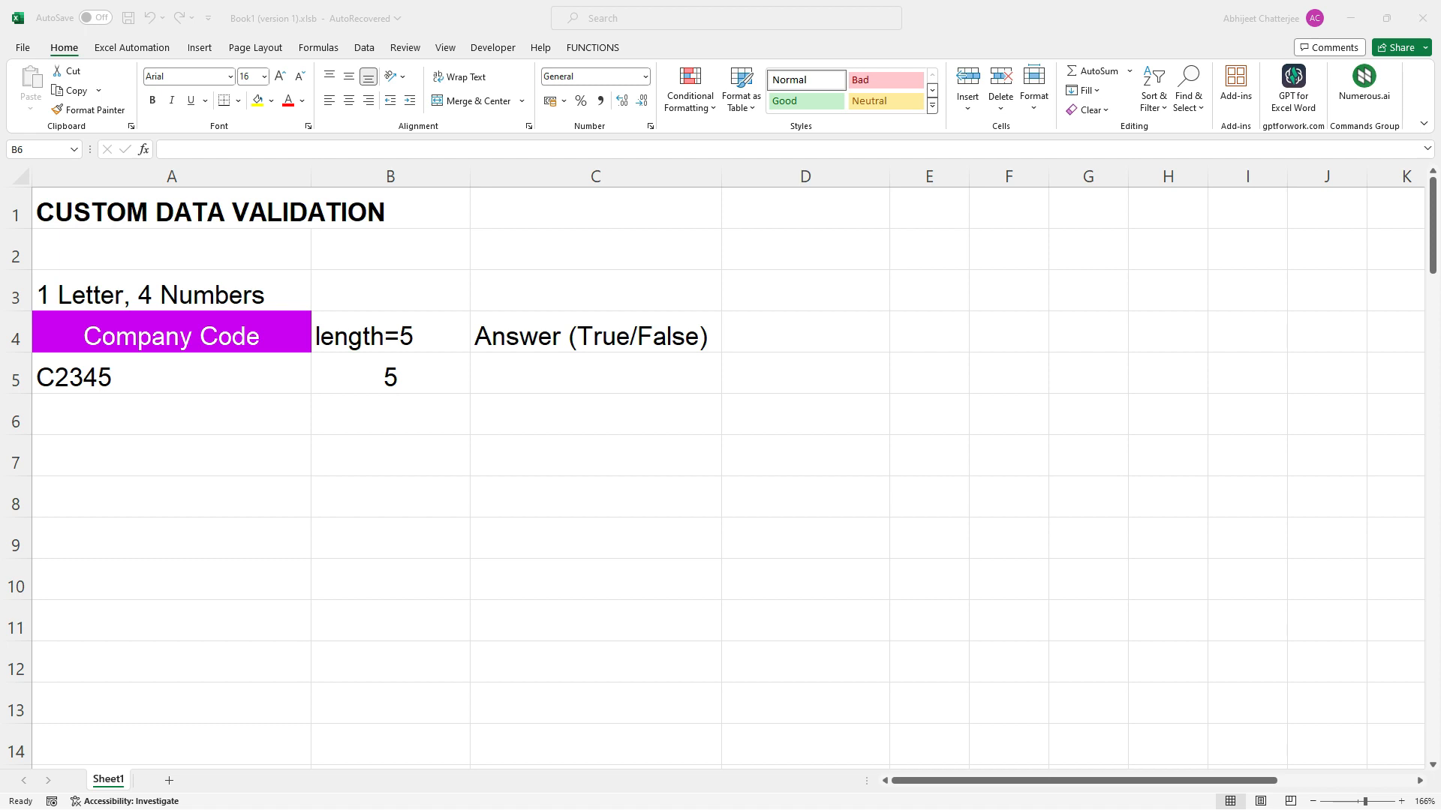
click(390, 414)
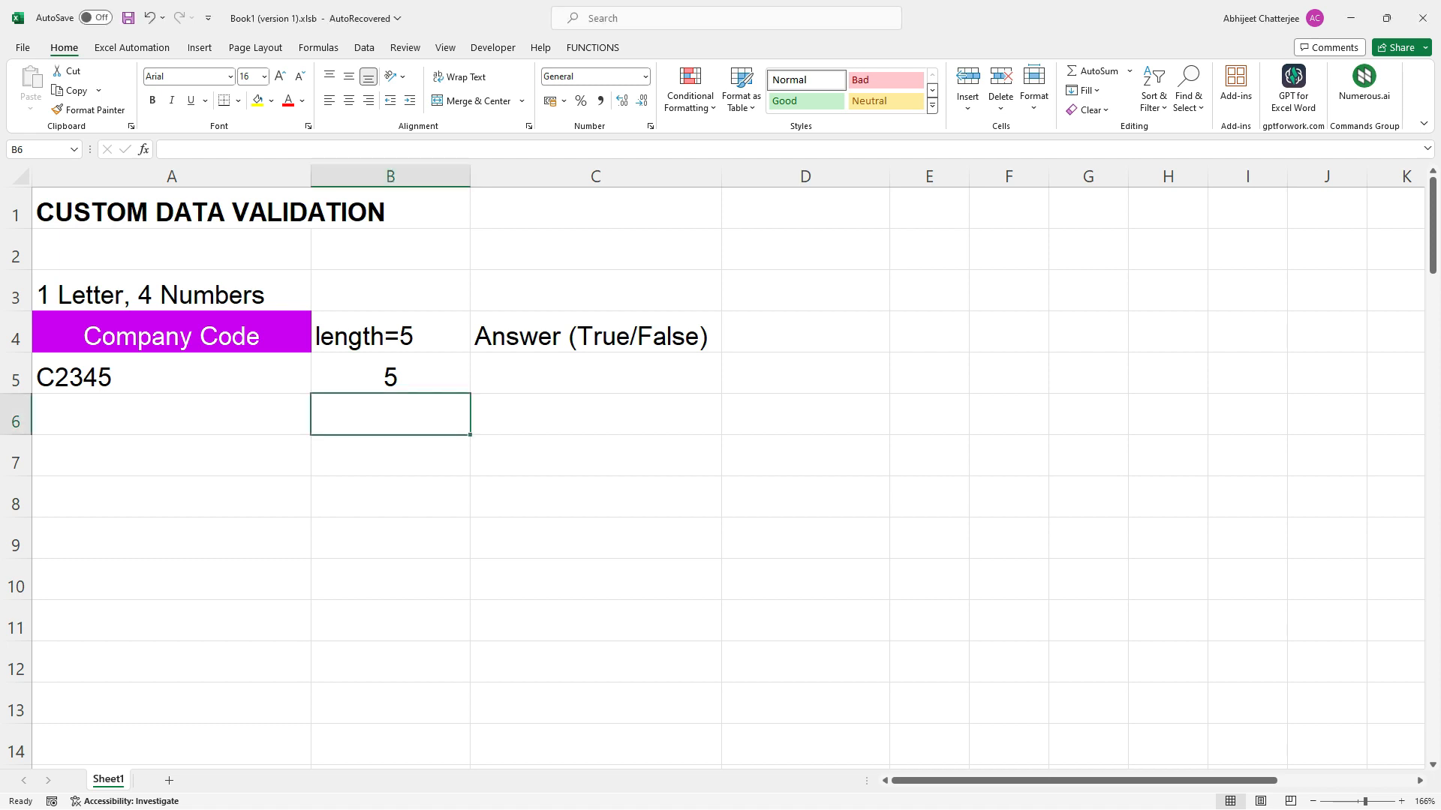
click(595, 374)
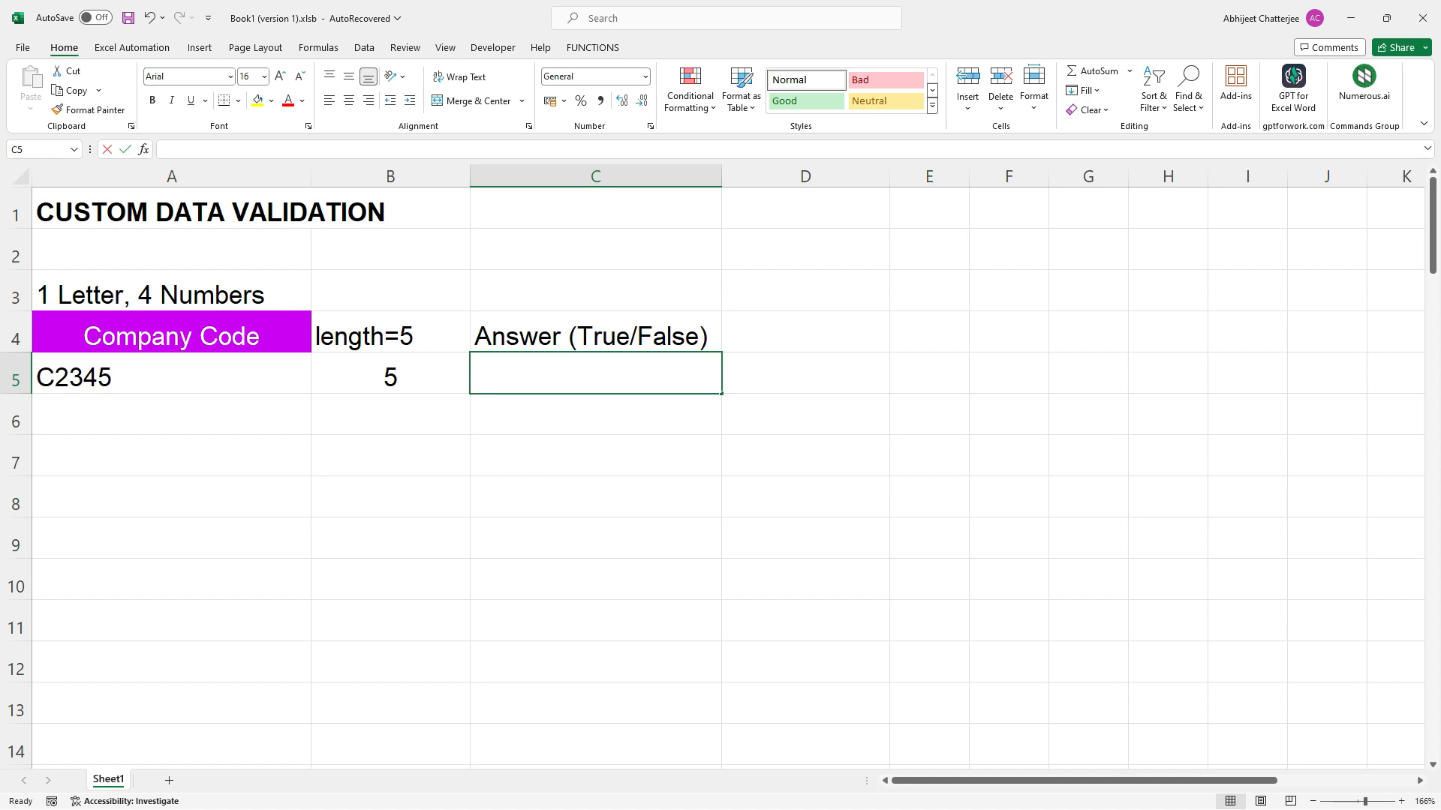
- Enter =LEN(A5)=5 in C5 to show TRUE for a five-character code
text(=len)
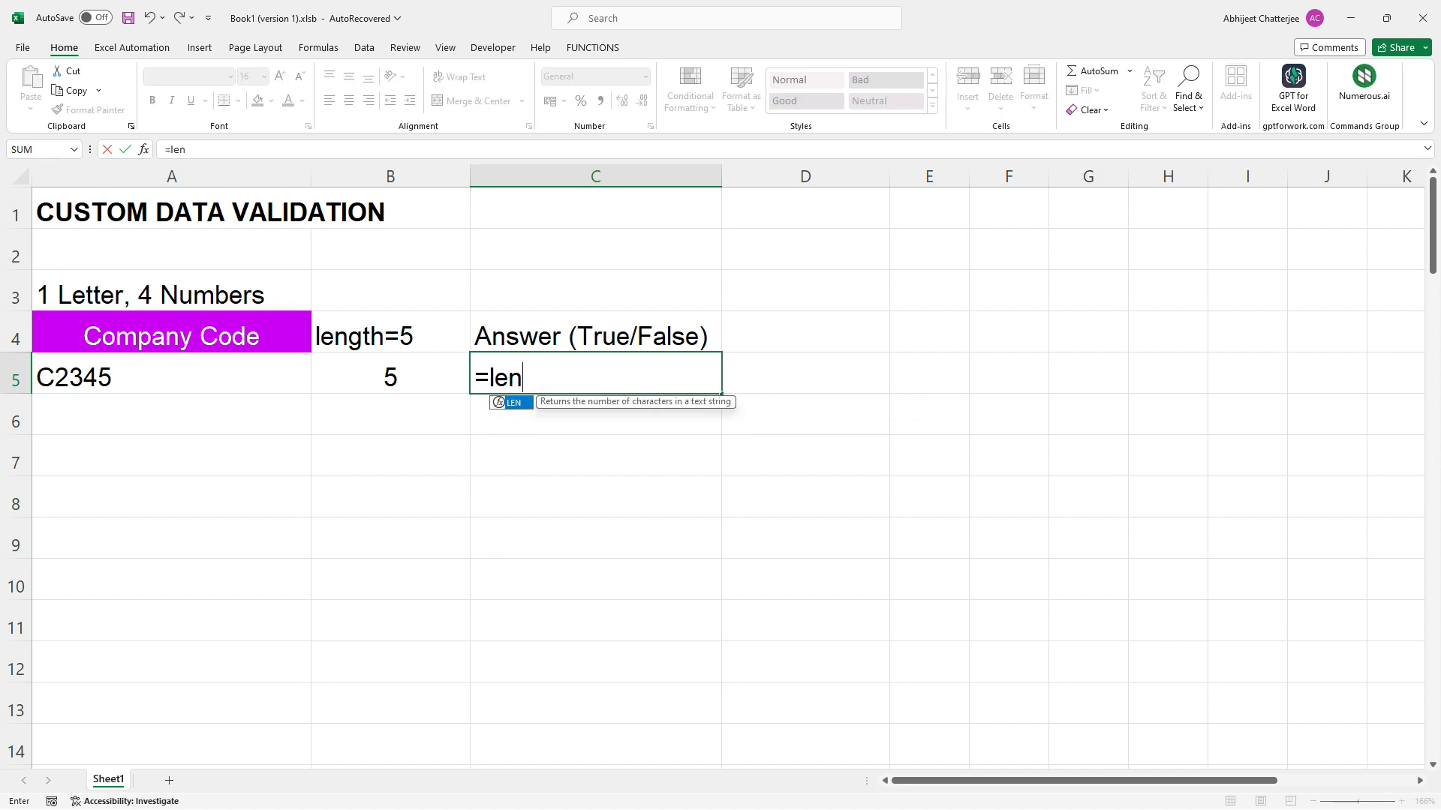
text((A5)=)
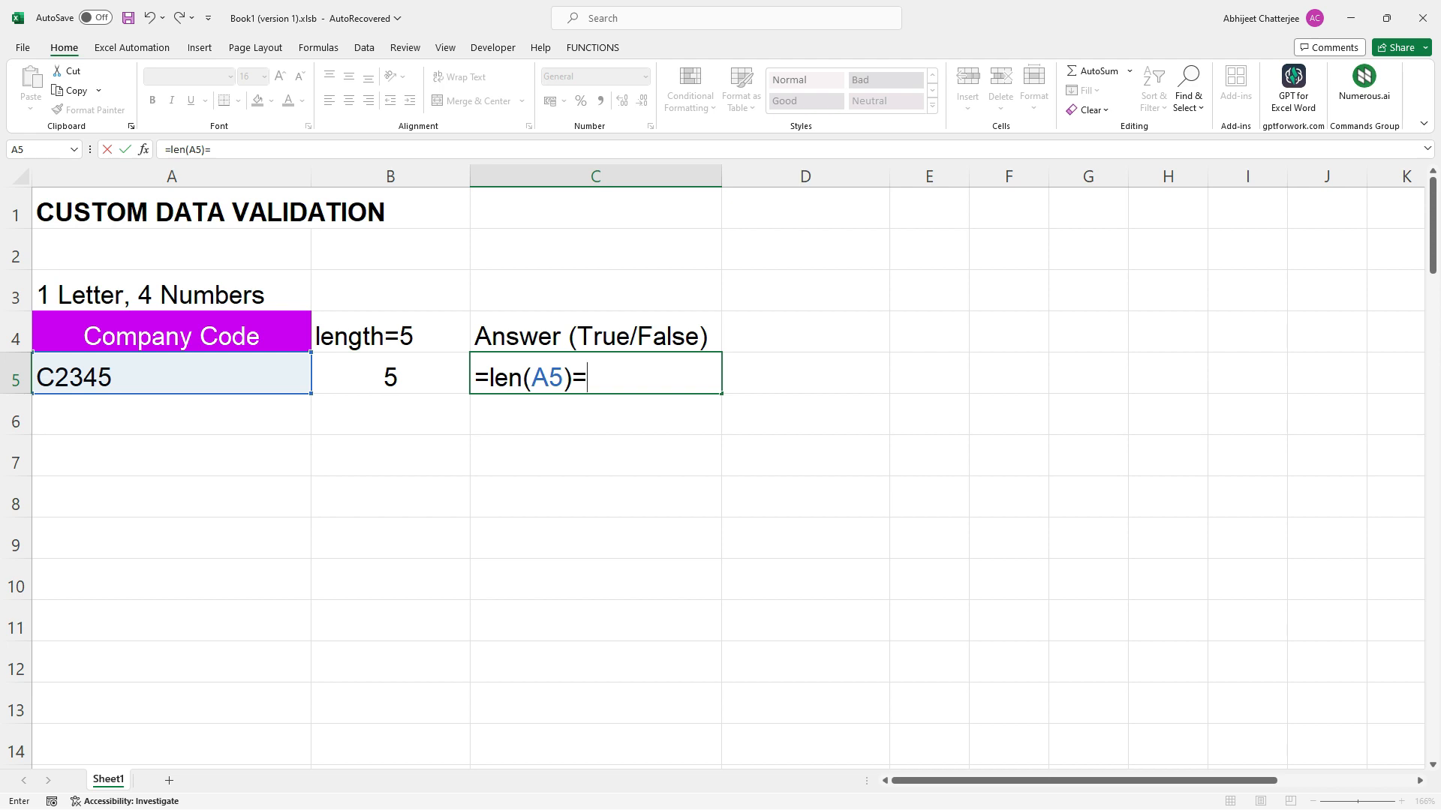
text(5)
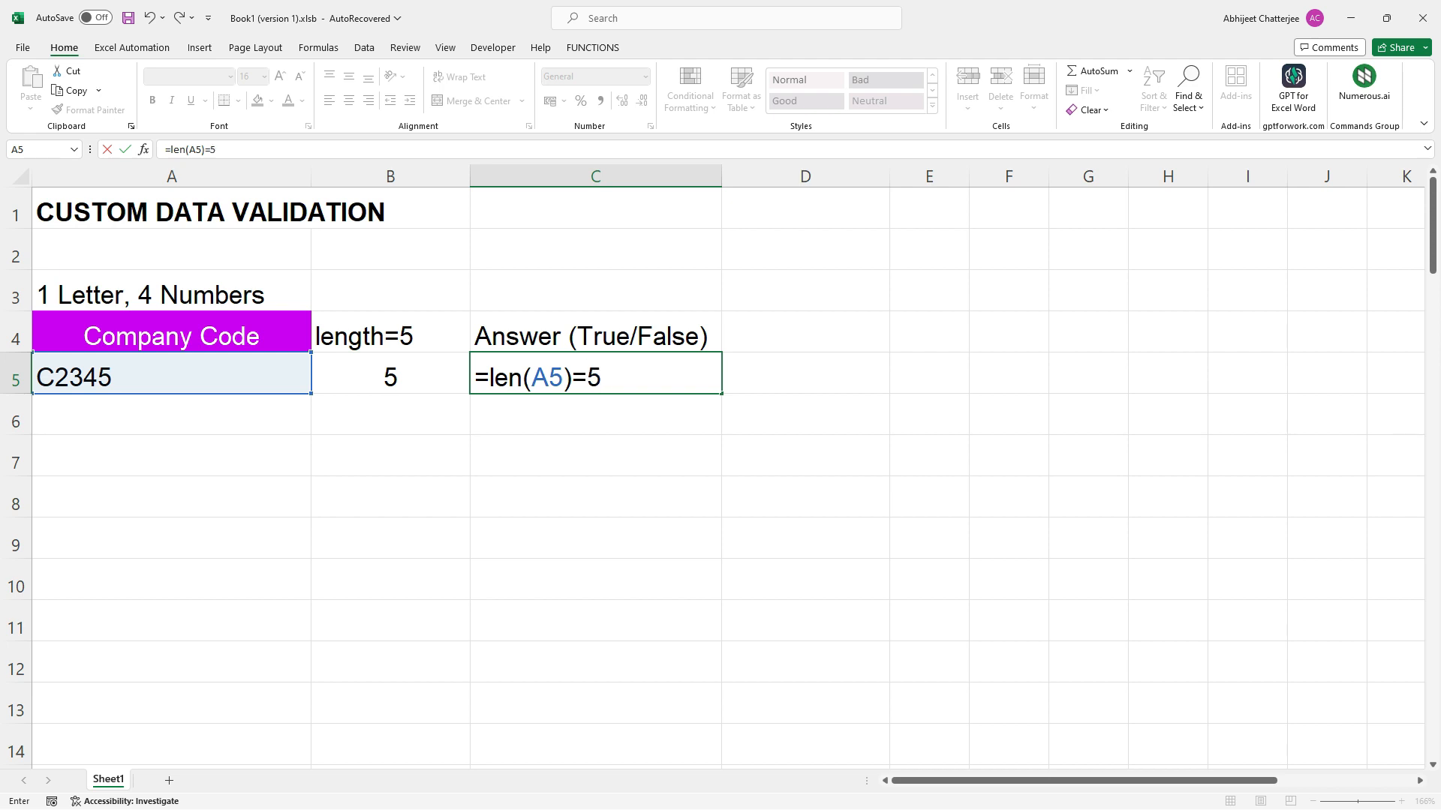
key(Enter)
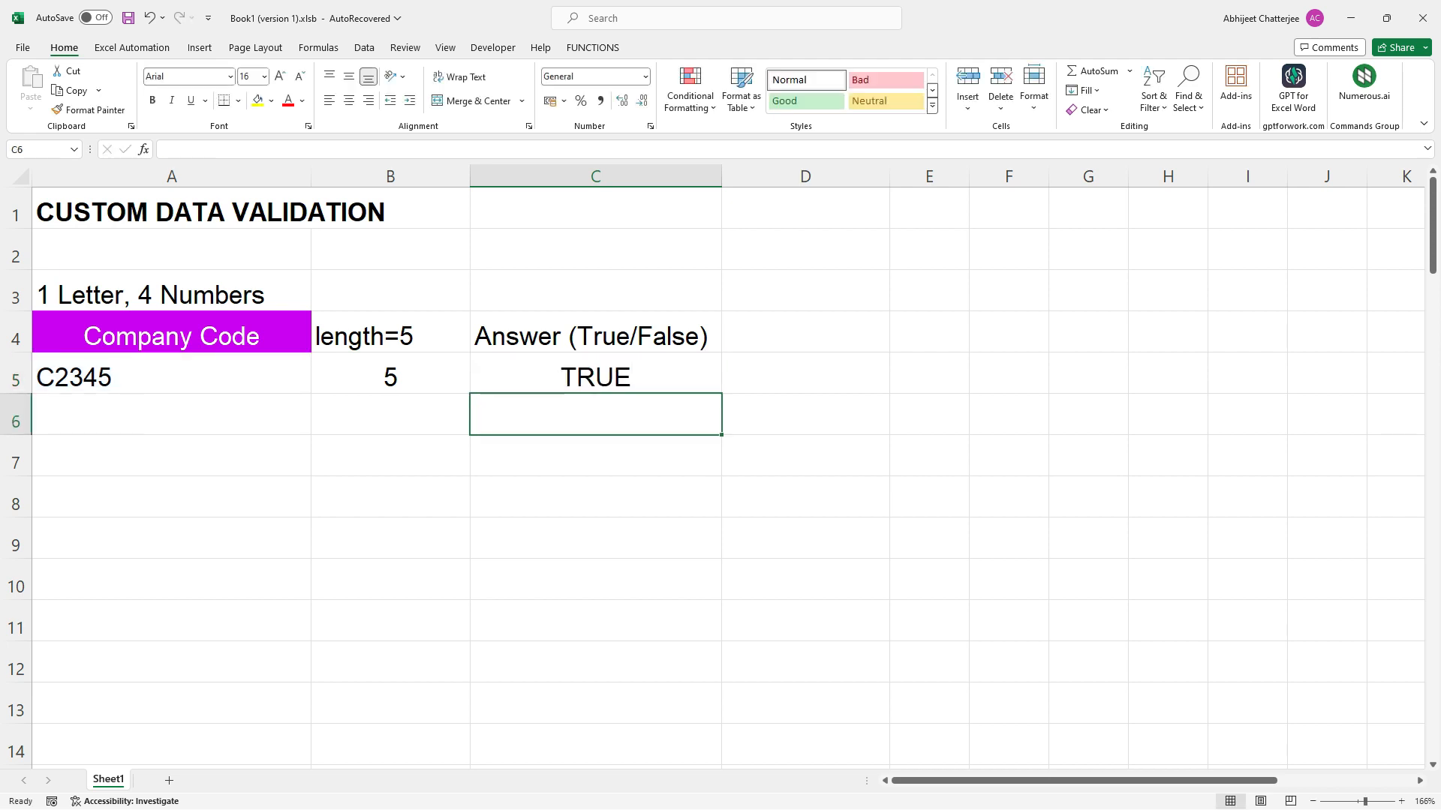
double_click(67, 377)
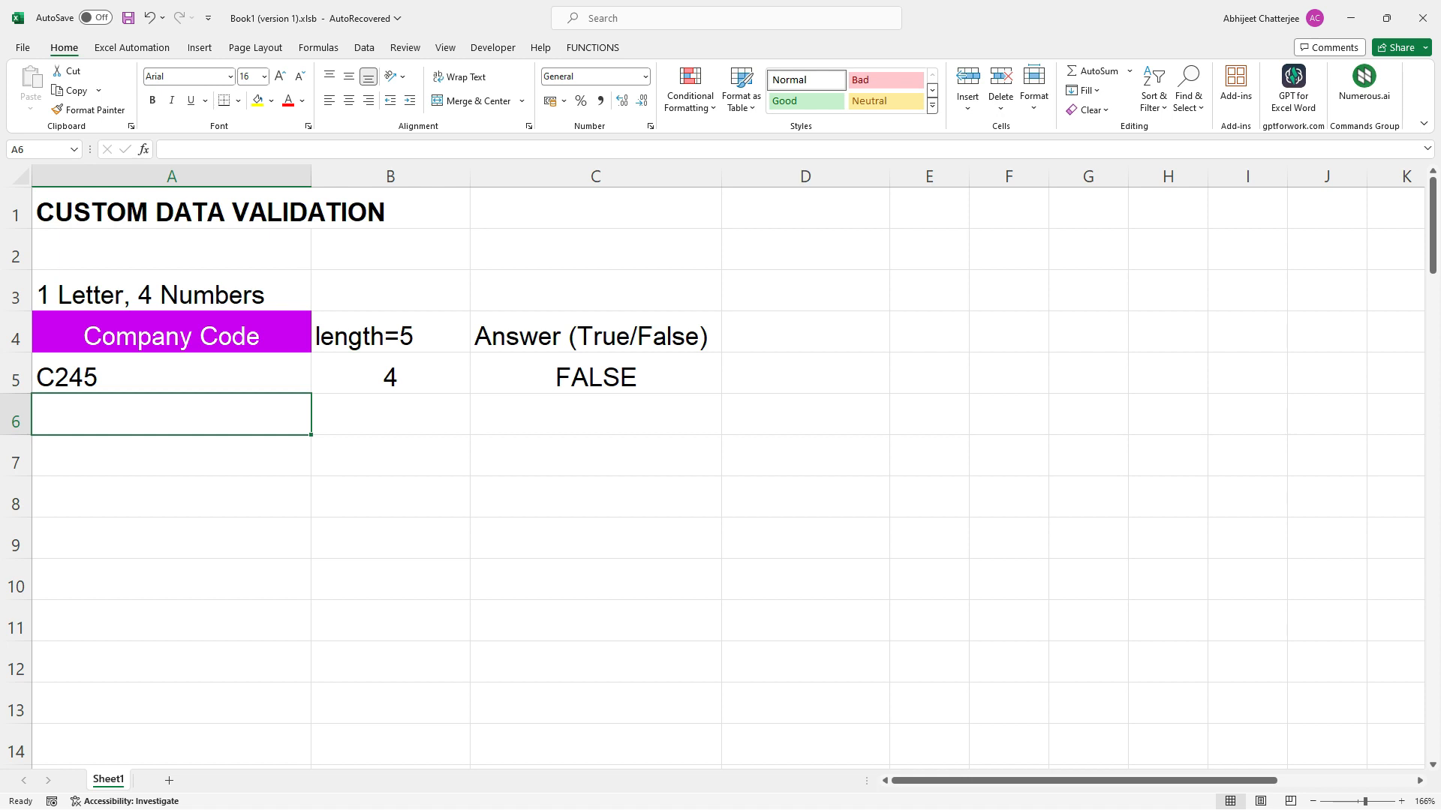
- Select C5 to view its LEN check formula after the code becomes C245
click(595, 376)
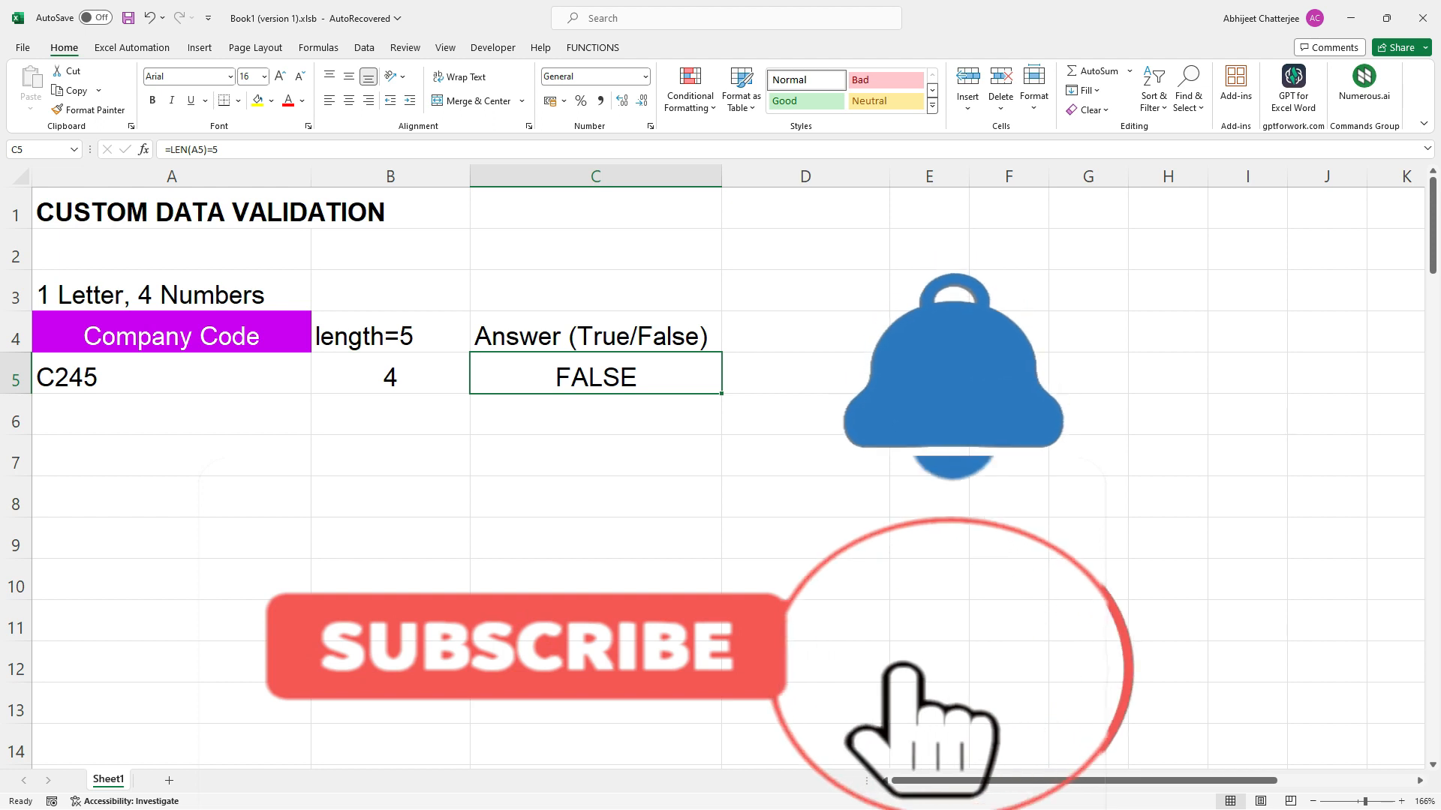
click(523, 651)
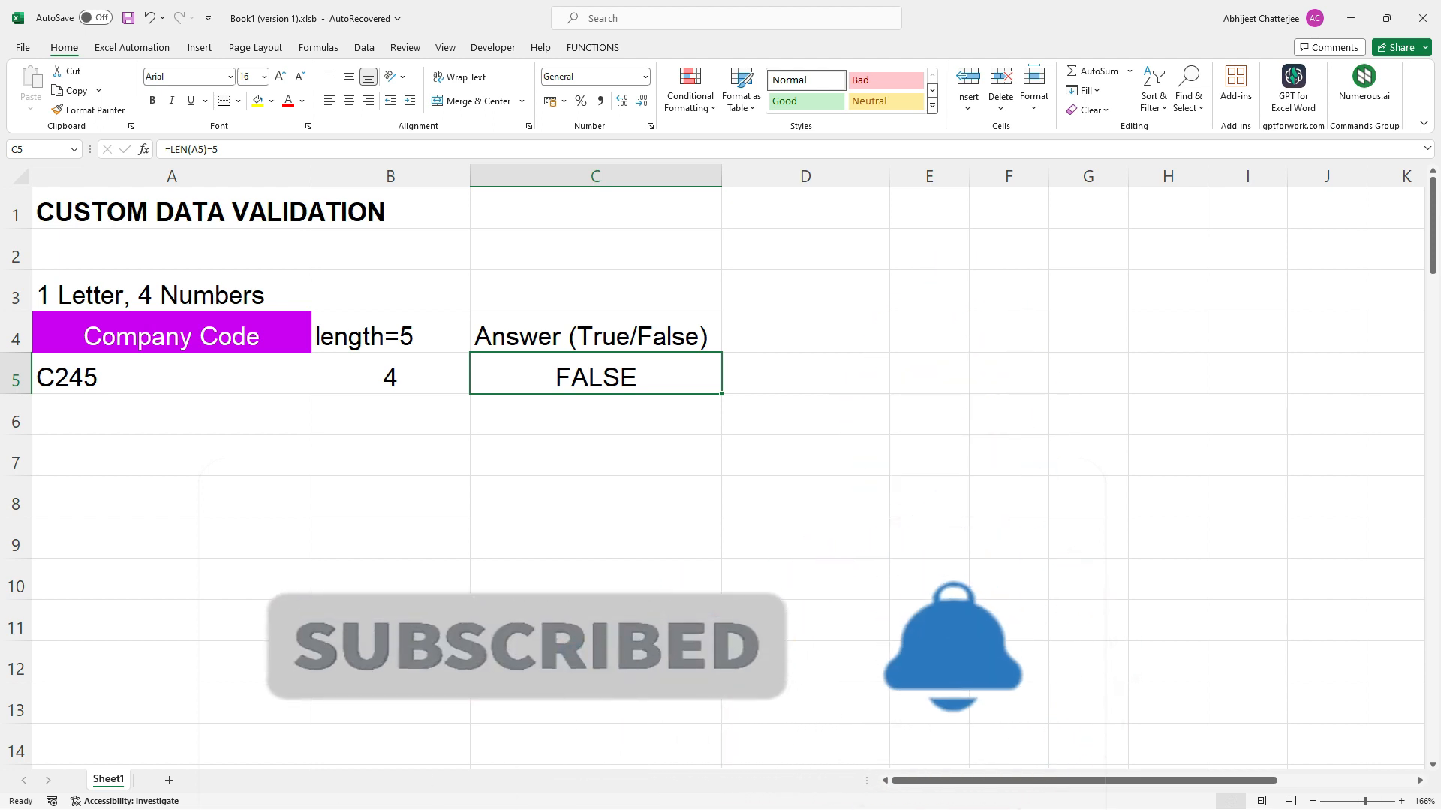